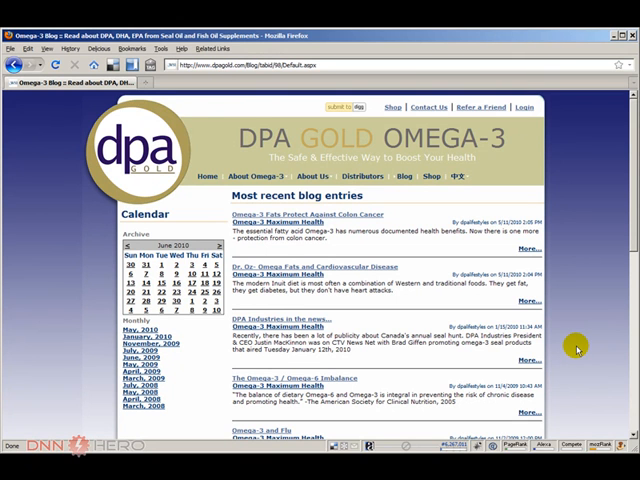
pyautogui.moveTo(570, 207)
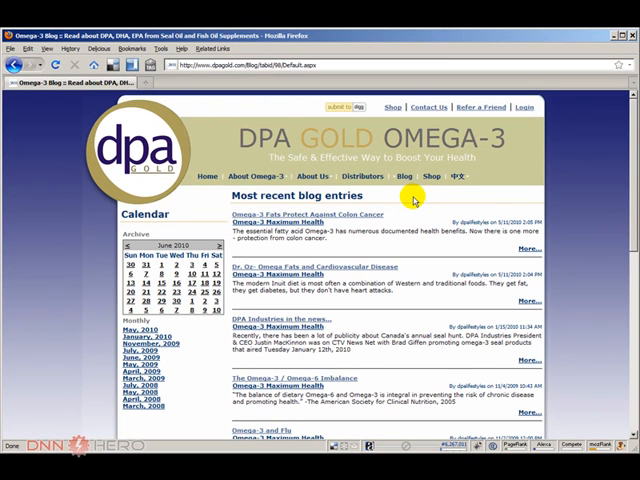
pyautogui.moveTo(508, 120)
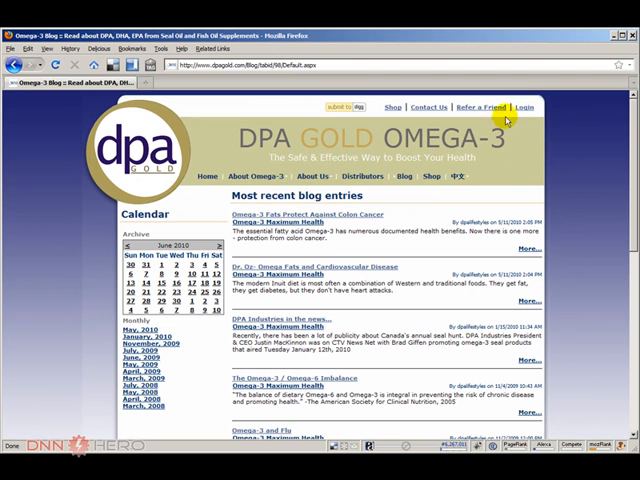
# Step: Log in as administrator and scroll through the blog page's recent entries in edit mode
pyautogui.click(526, 107)
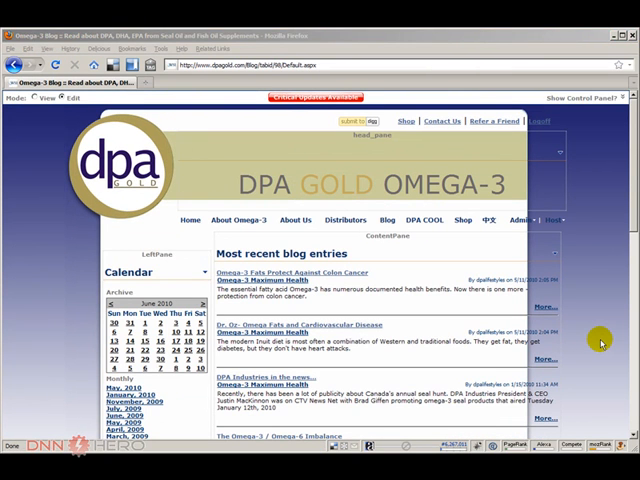
pyautogui.scroll(-3)
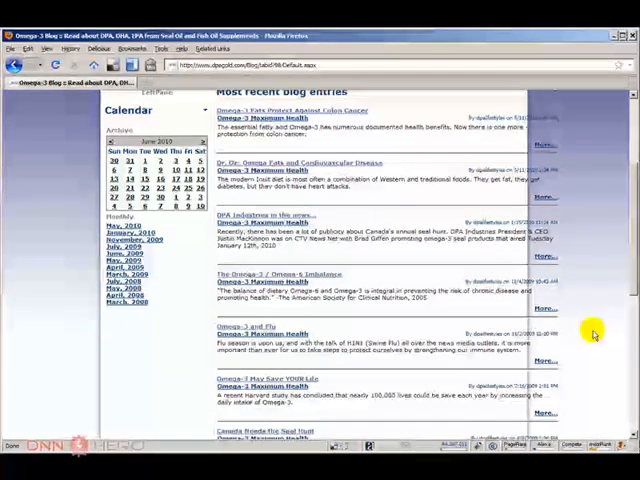
pyautogui.scroll(-3)
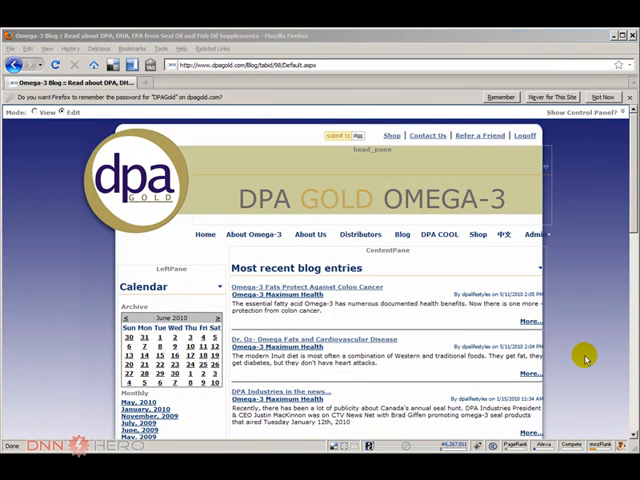
# Step: Scroll the Omega-3 Maximum Health blog page, which shows author dpalifestyles and BlogID 2
pyautogui.scroll(-3)
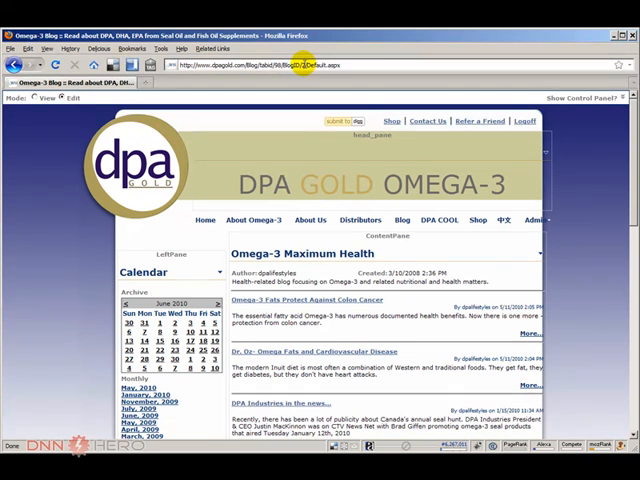
pyautogui.moveTo(520, 280)
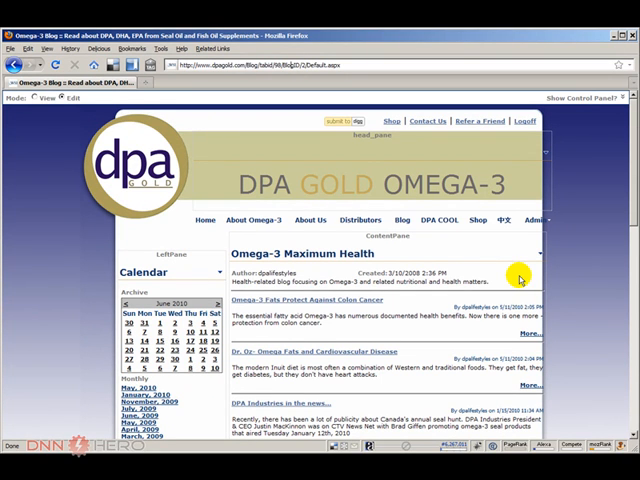
# Step: Run 'select * from Blog_Blogs' in Host SQL, listing three blogs owned by UserID 6
pyautogui.click(477, 220)
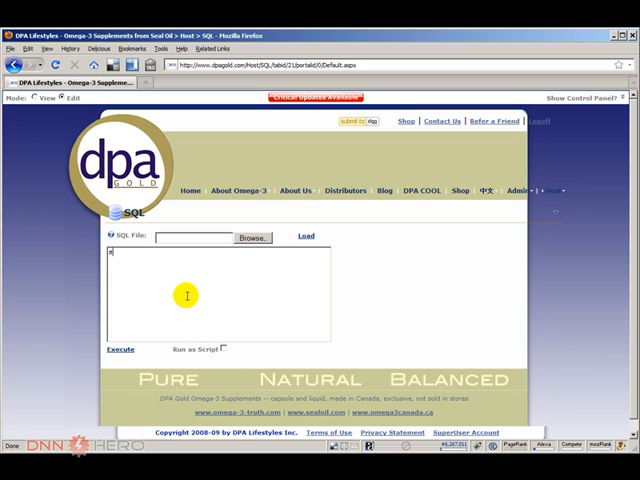
pyautogui.write('select * from')
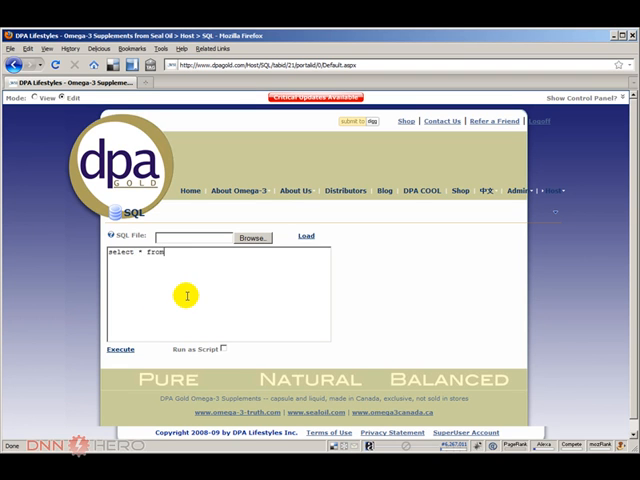
pyautogui.write('Blog_Blogs')
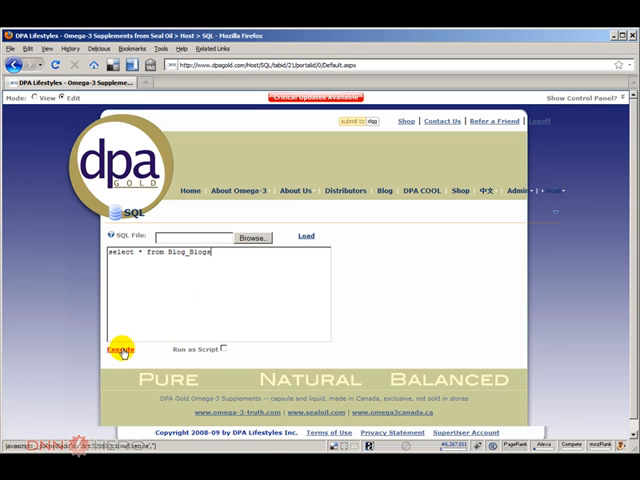
pyautogui.click(120, 349)
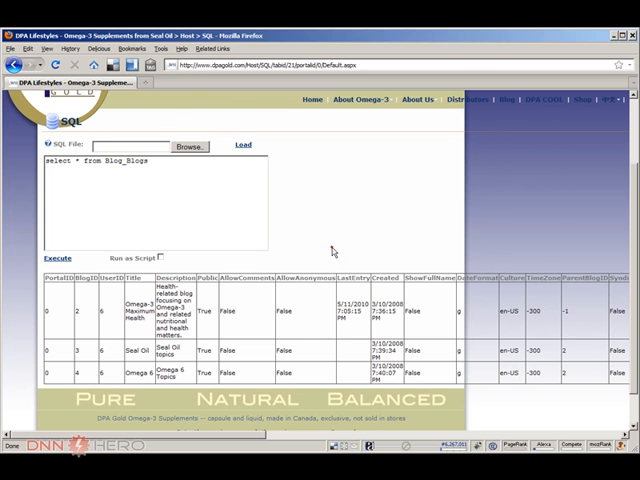
pyautogui.hscroll(3)
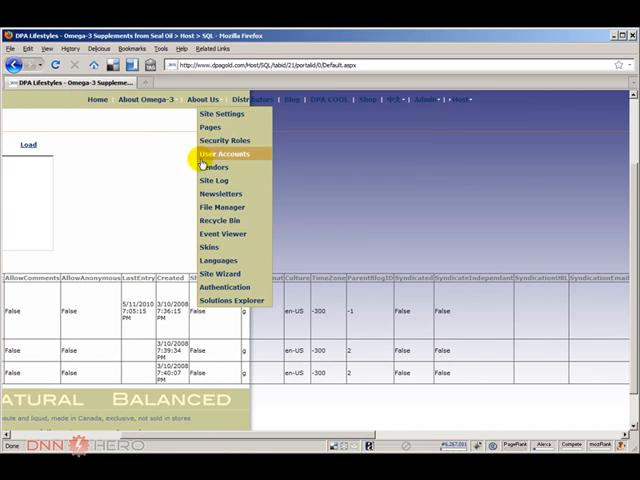
# Step: Search User Accounts for DPAGold, copy its user ID 197, and return to the list
pyautogui.click(225, 154)
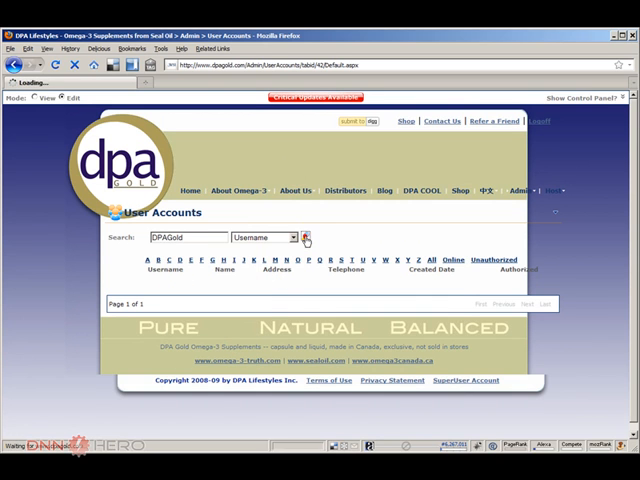
pyautogui.click(309, 238)
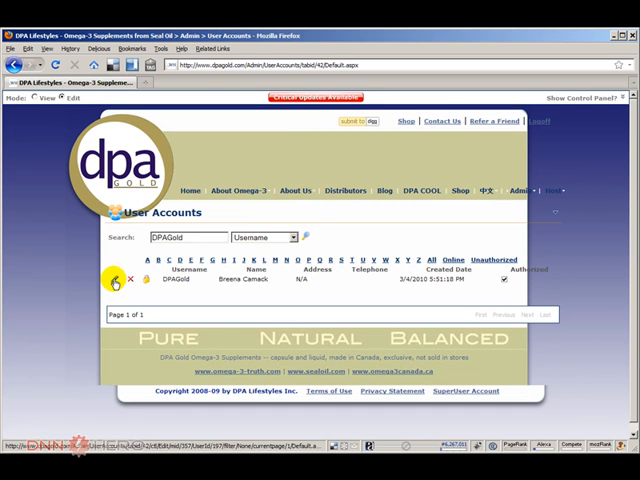
pyautogui.click(112, 279)
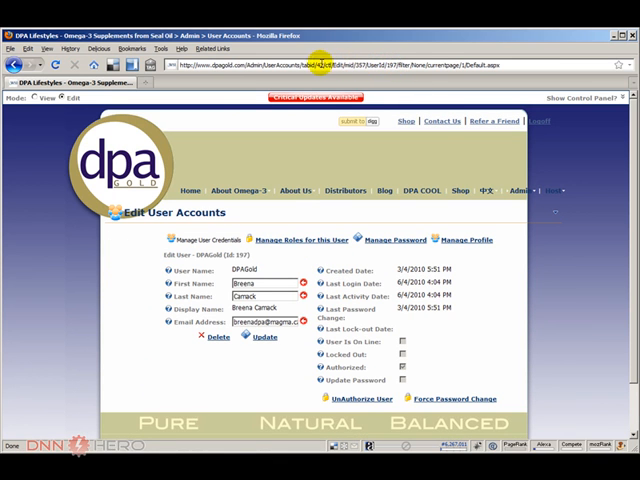
pyautogui.click(294, 191)
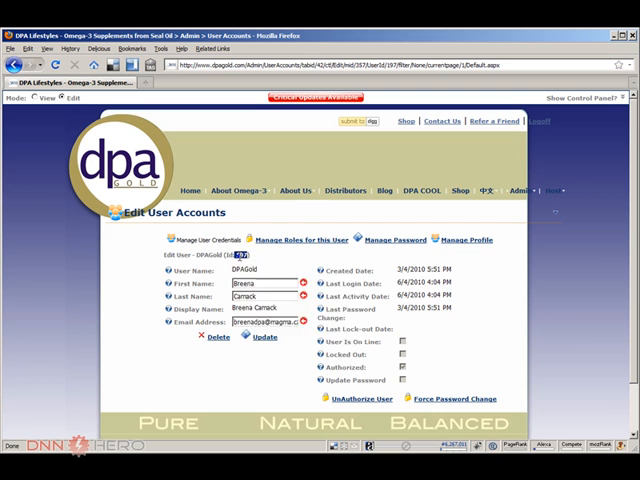
pyautogui.click(16, 63)
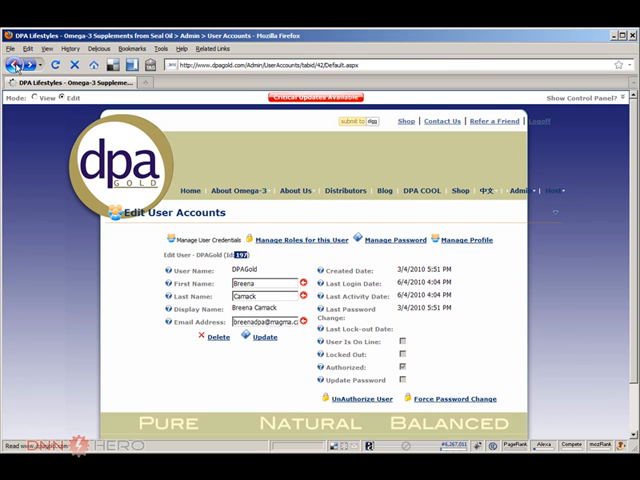
pyautogui.click(13, 63)
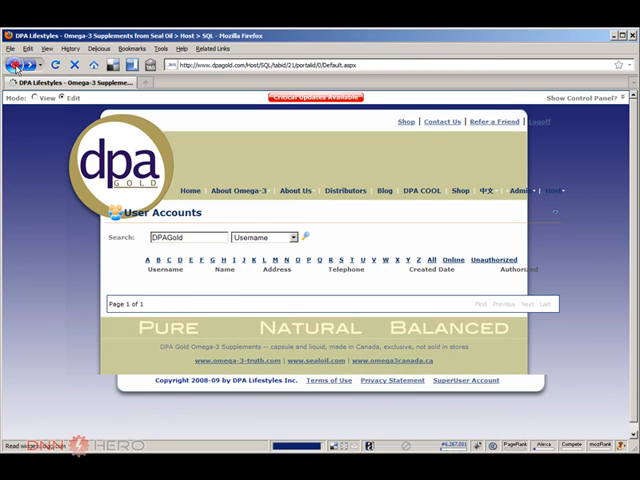
# Step: Run 'update Blog_Blogs set UserID = 197 where BlogID = 2' as a script
pyautogui.click(56, 261)
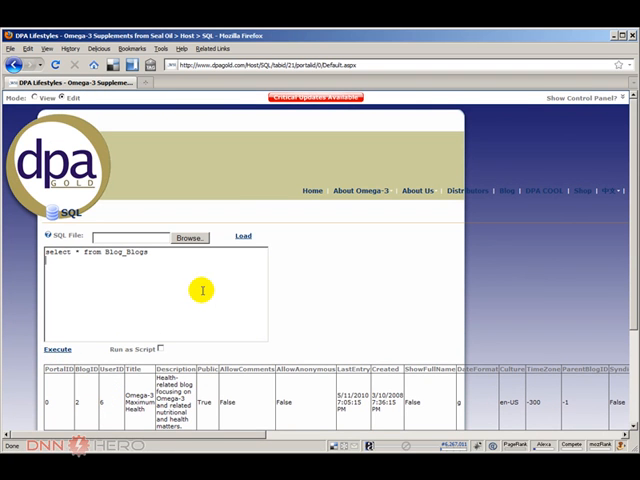
pyautogui.click(417, 191)
pyautogui.write('197')
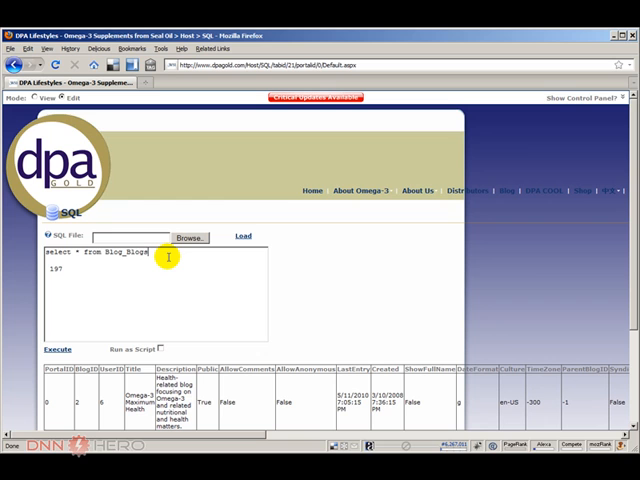
pyautogui.doubleClick(58, 252)
pyautogui.write('updat')
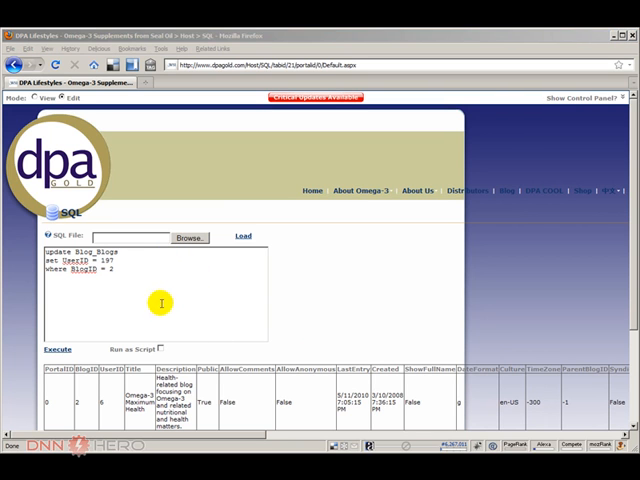
pyautogui.moveTo(120, 253)
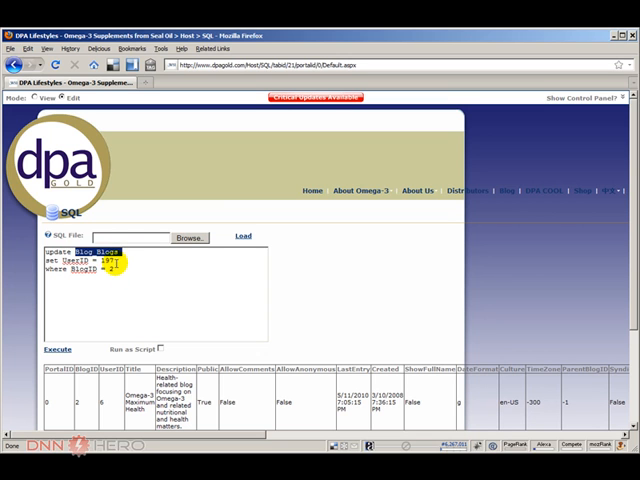
pyautogui.moveTo(107, 352)
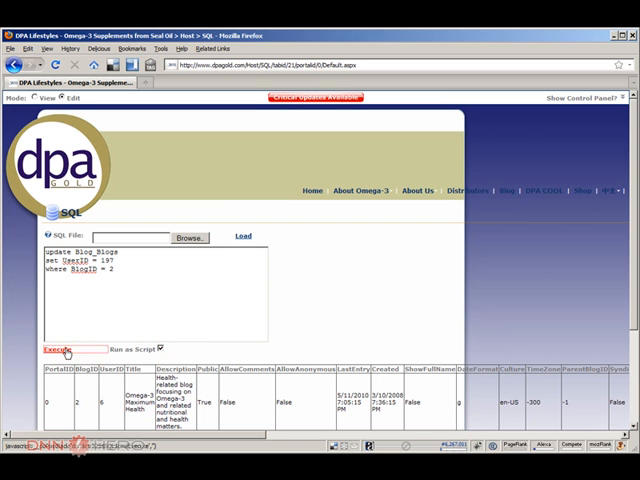
pyautogui.click(50, 349)
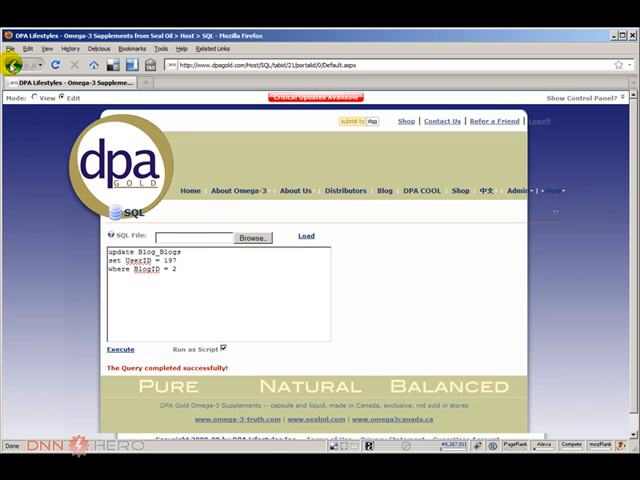
# Step: Go back to the Blog_Blogs results showing Omega-3 Maximum Health with UserID 197
pyautogui.click(66, 349)
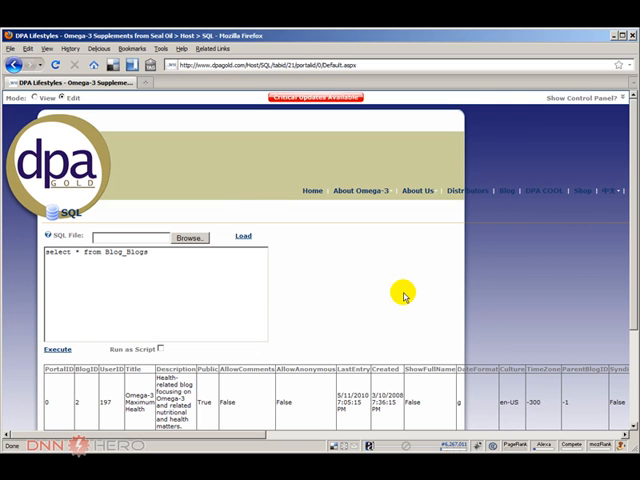
pyautogui.moveTo(386, 297)
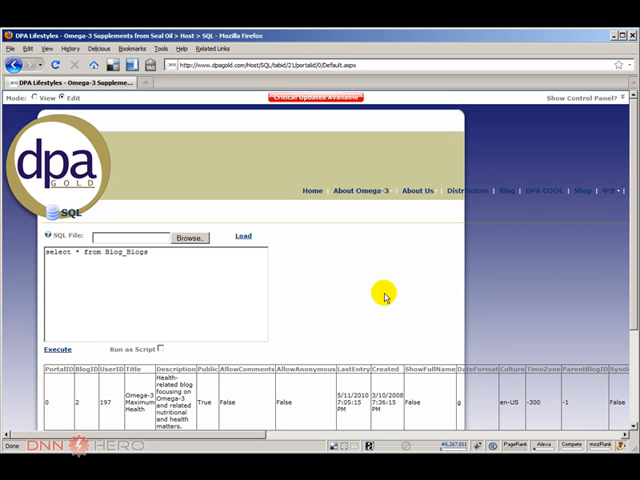
pyautogui.moveTo(385, 295)
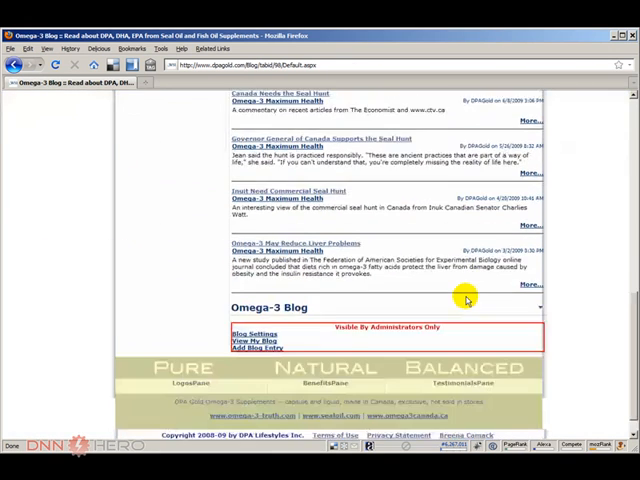
# Step: Scroll the Blog page down and follow the Add Blog Entry link
pyautogui.scroll(-3)
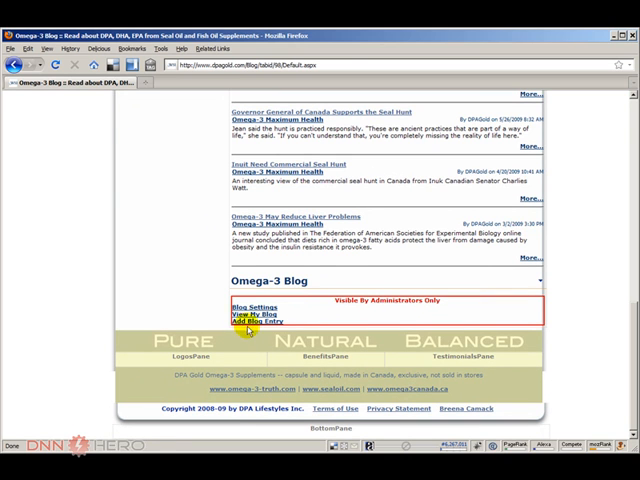
pyautogui.click(245, 322)
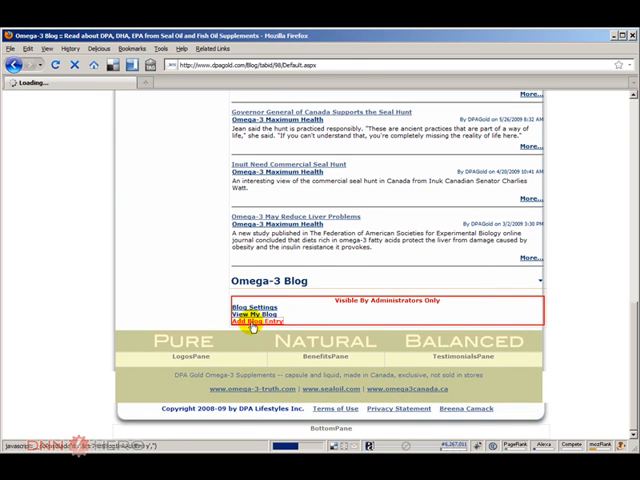
pyautogui.click(242, 322)
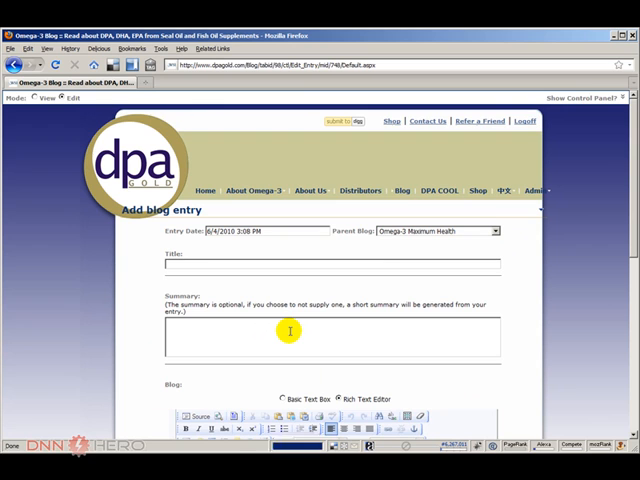